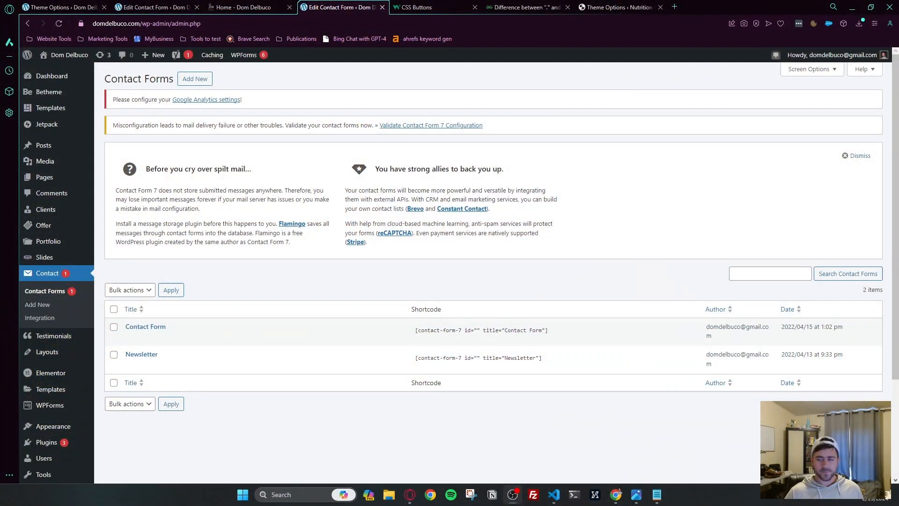
pyautogui.moveTo(467, 144)
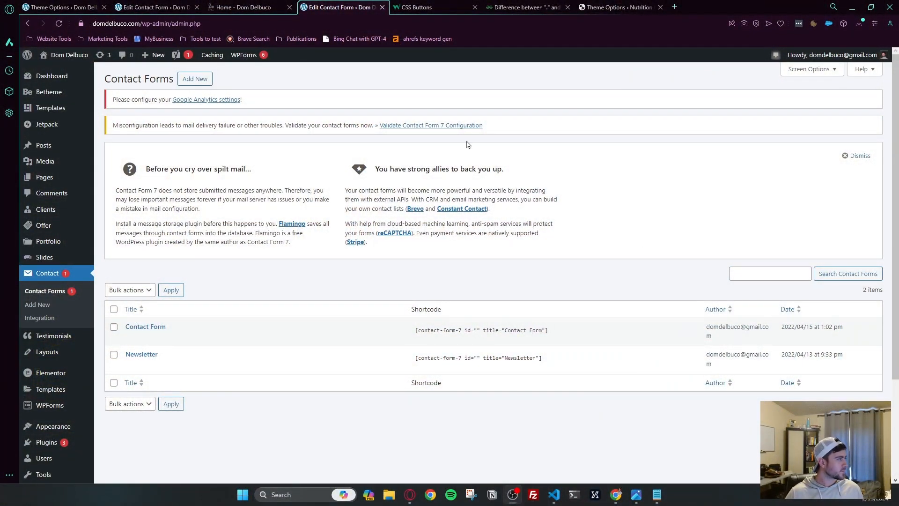
pyautogui.moveTo(143, 315)
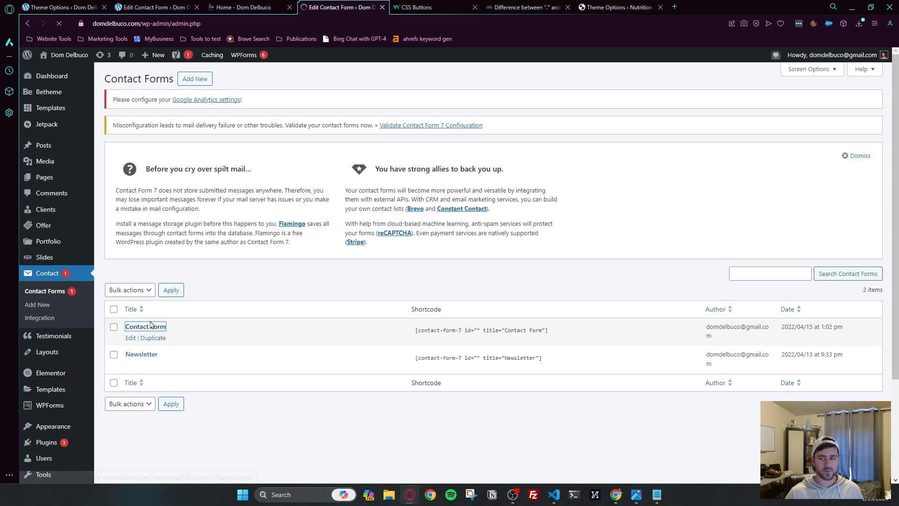
# Open the 'Contact Form' entry from the Contact Forms list in the form editor
pyautogui.click(145, 330)
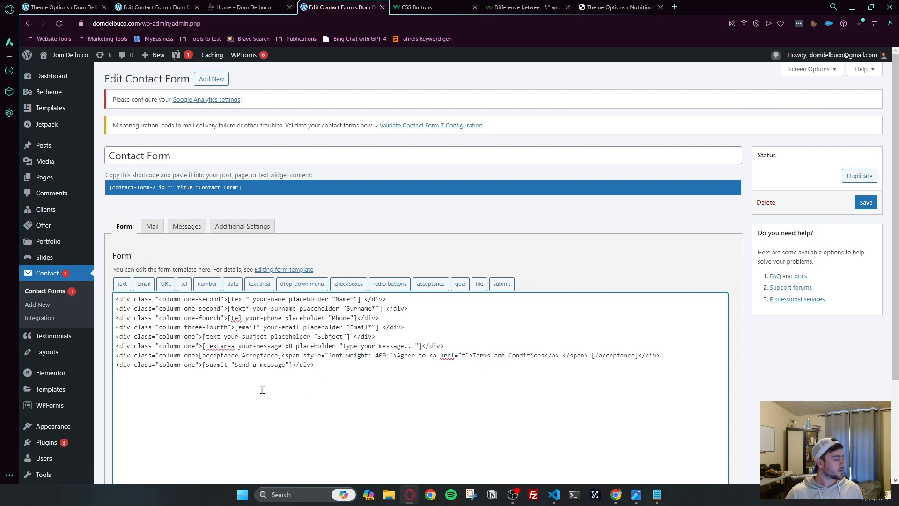
pyautogui.moveTo(291, 398)
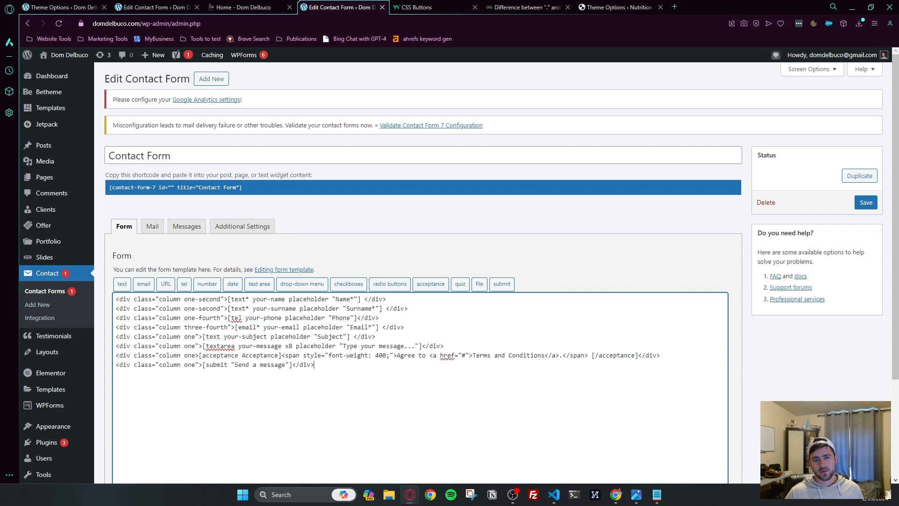
pyautogui.moveTo(242, 376)
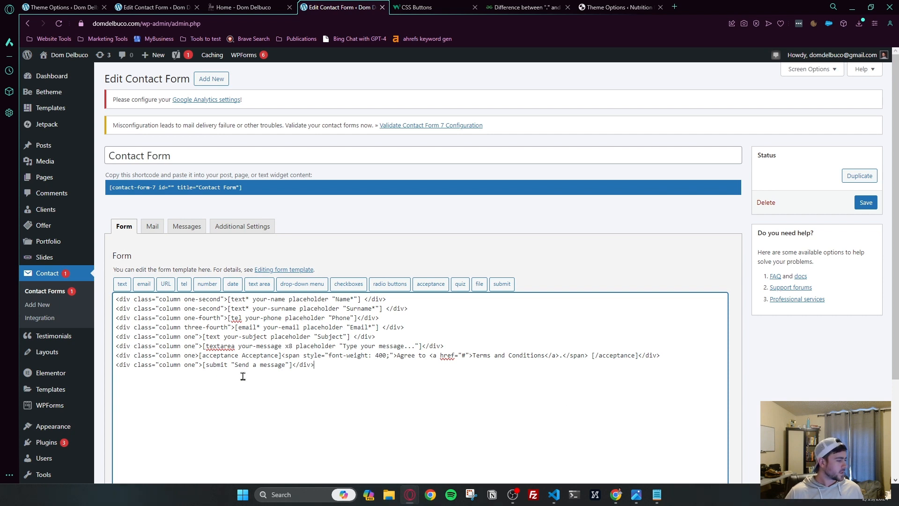
pyautogui.moveTo(272, 399)
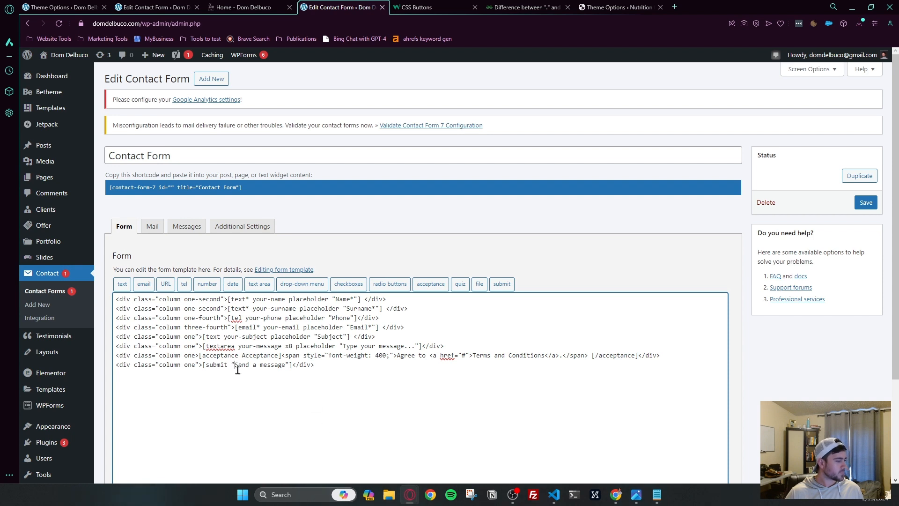
pyautogui.moveTo(442, 333)
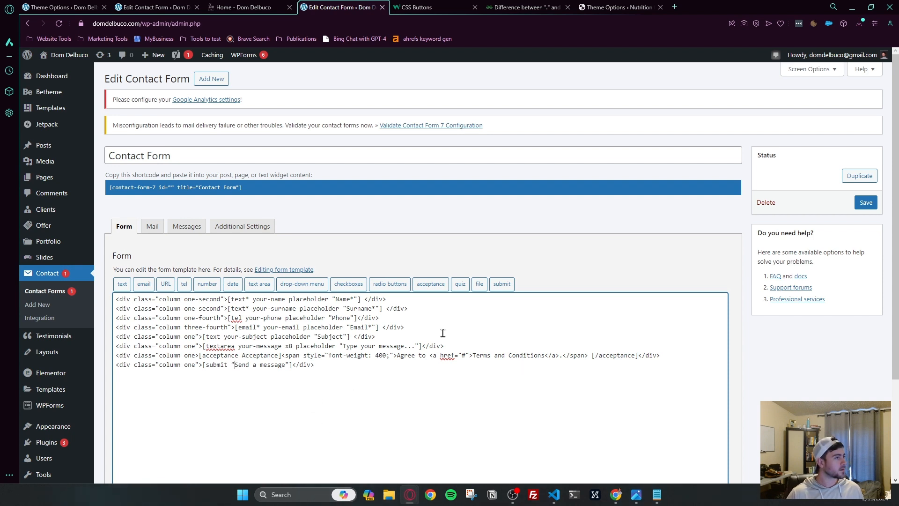
pyautogui.click(247, 7)
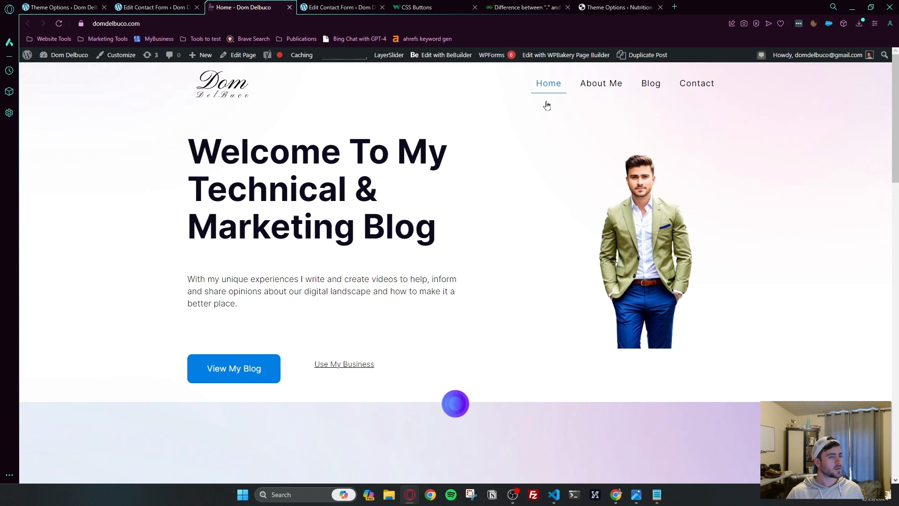
pyautogui.click(697, 83)
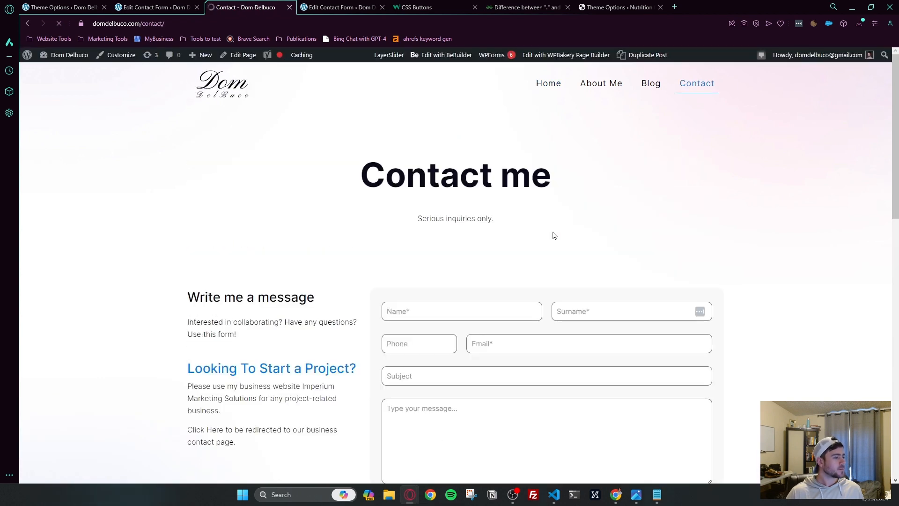
pyautogui.scroll(-3)
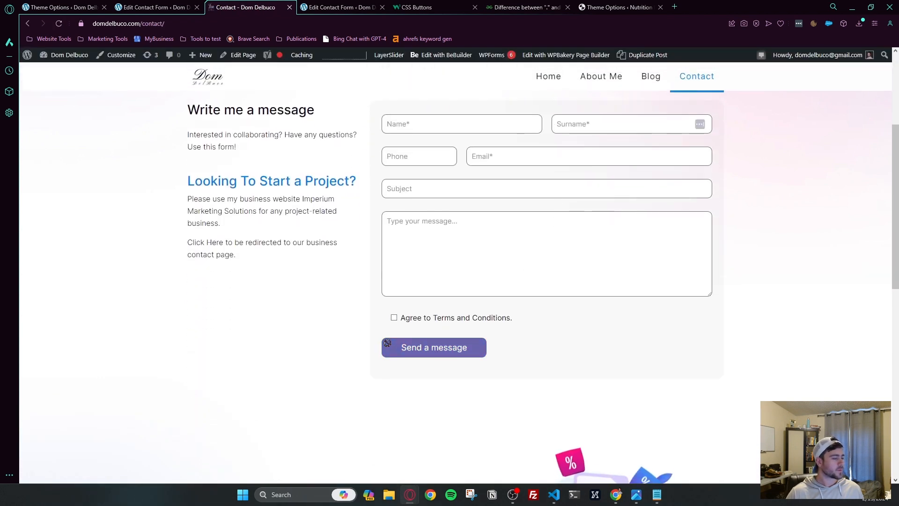
pyautogui.moveTo(365, 99)
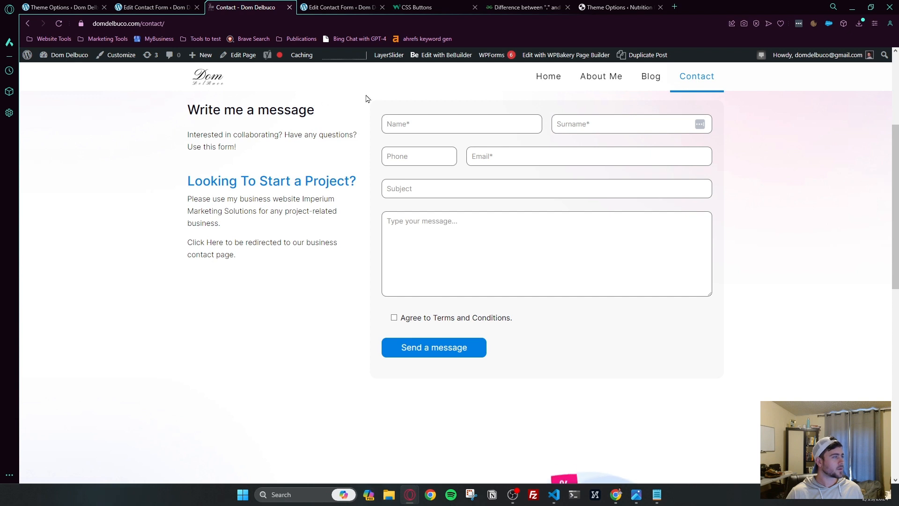
pyautogui.click(340, 7)
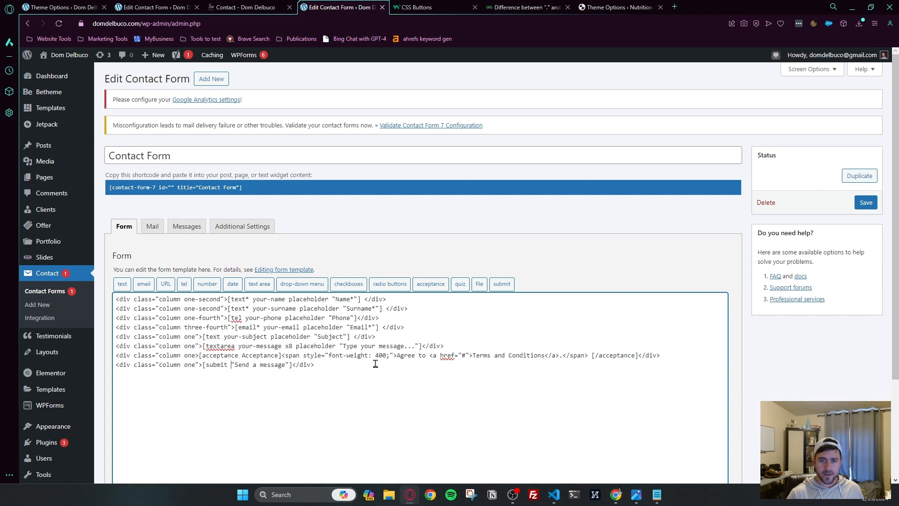
# Add id:button inside the form template's [submit] tag and save the contact form
pyautogui.write('id:button')
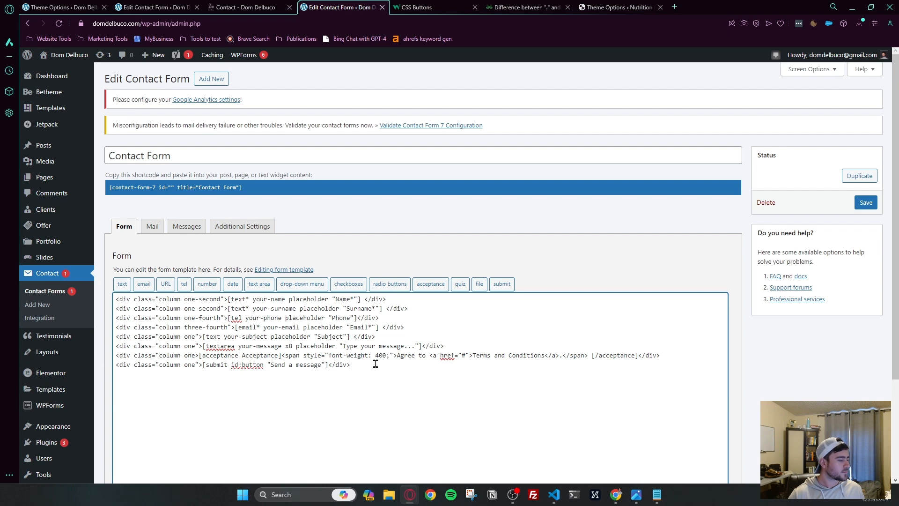
pyautogui.scroll(-3)
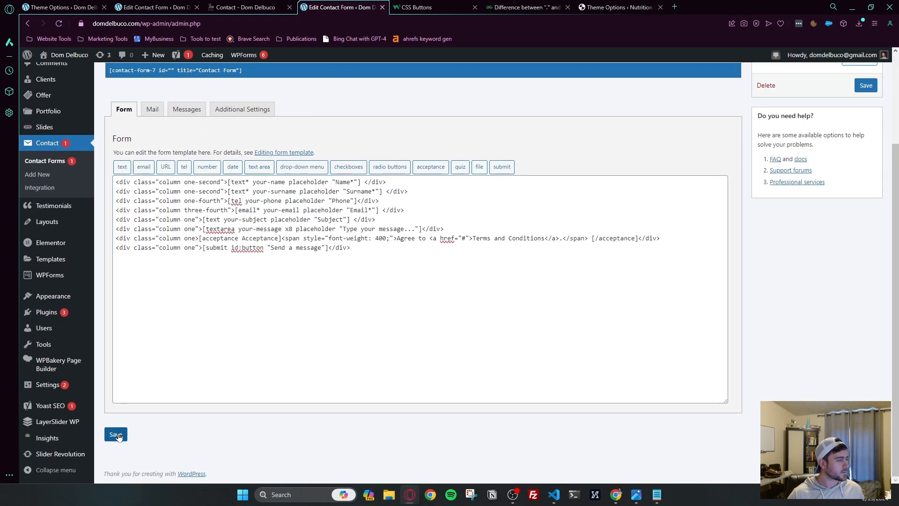
pyautogui.click(116, 435)
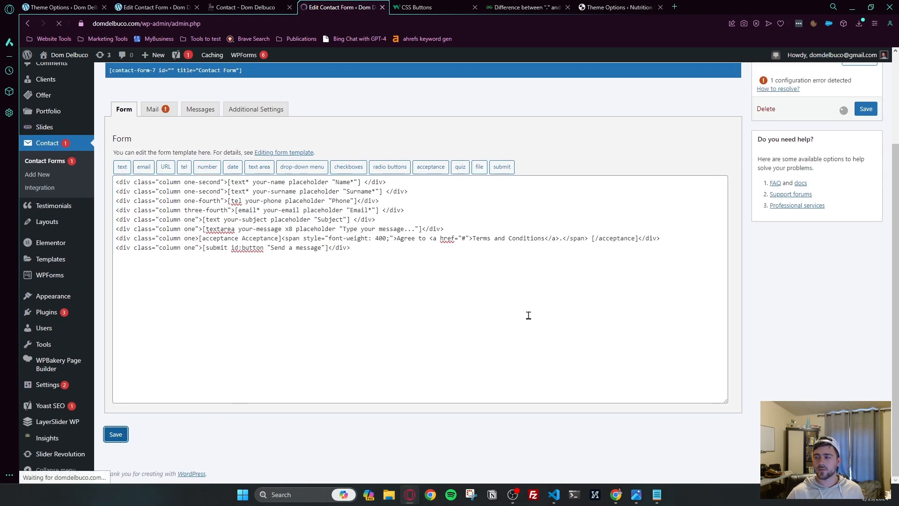
pyautogui.click(115, 434)
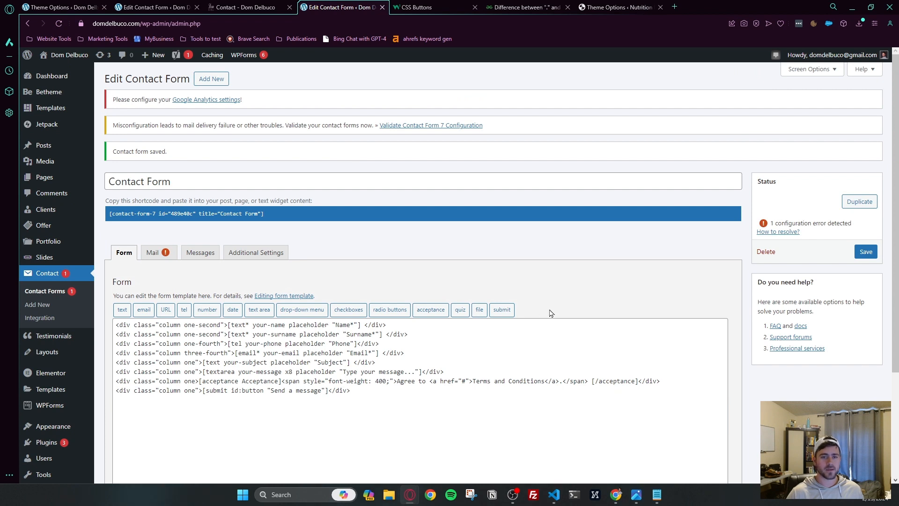
pyautogui.moveTo(80, 118)
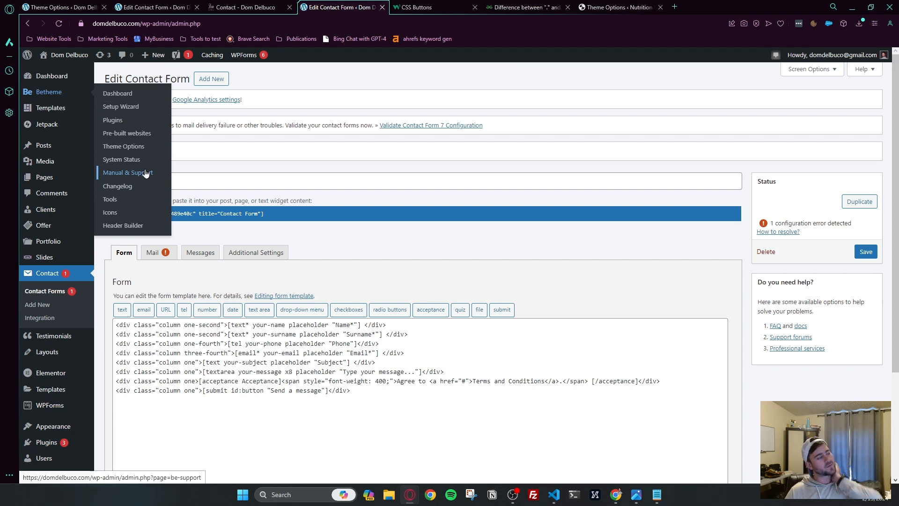
pyautogui.moveTo(112, 105)
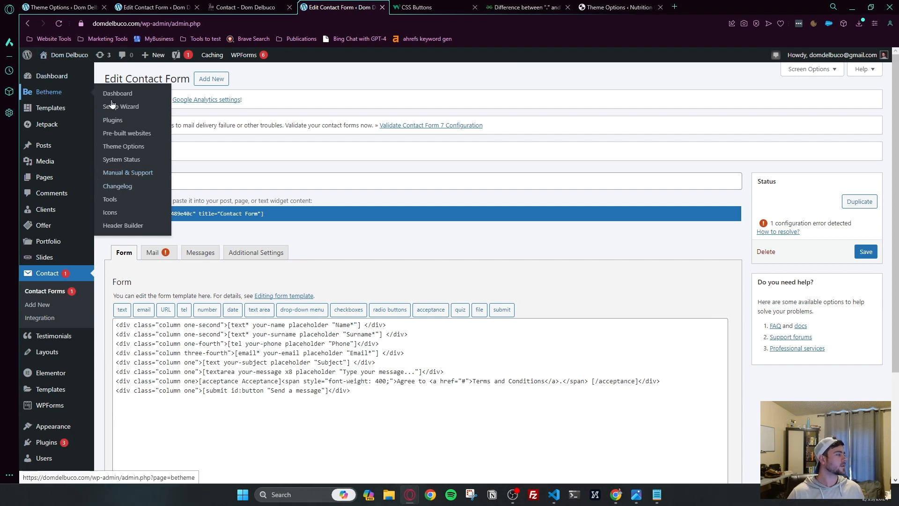
pyautogui.moveTo(127, 133)
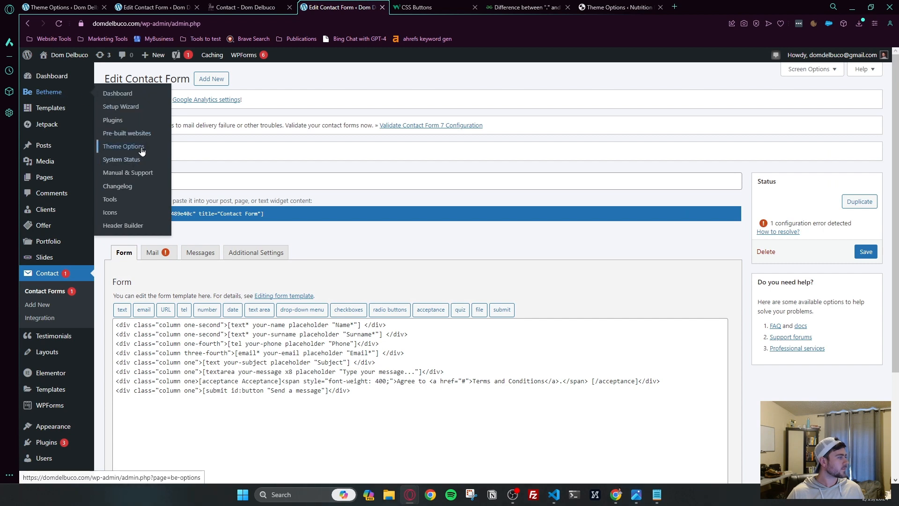
# Open Theme Options from the Betheme admin sidebar menu
pyautogui.click(123, 146)
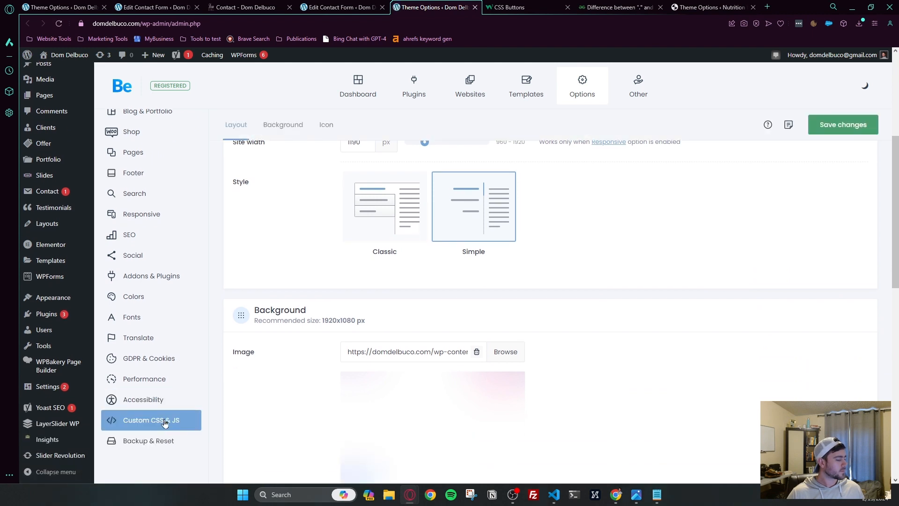
# Enter '#button' and '.button' lines in Betheme's Custom CSS & JS editor
pyautogui.click(152, 419)
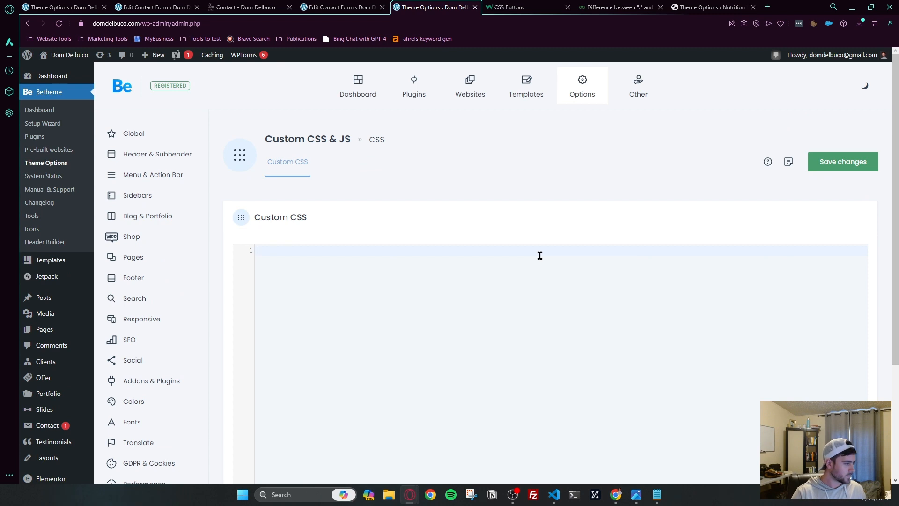
pyautogui.write('#')
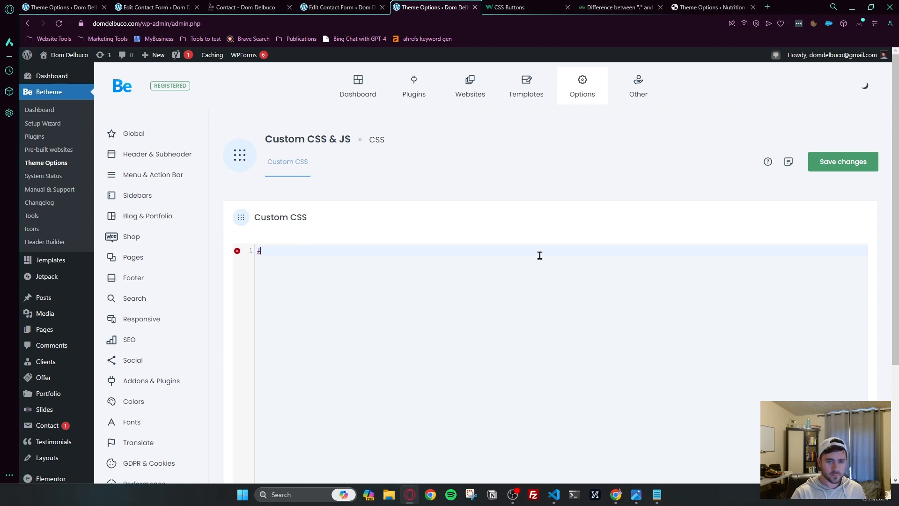
pyautogui.write('button')
pyautogui.write('.')
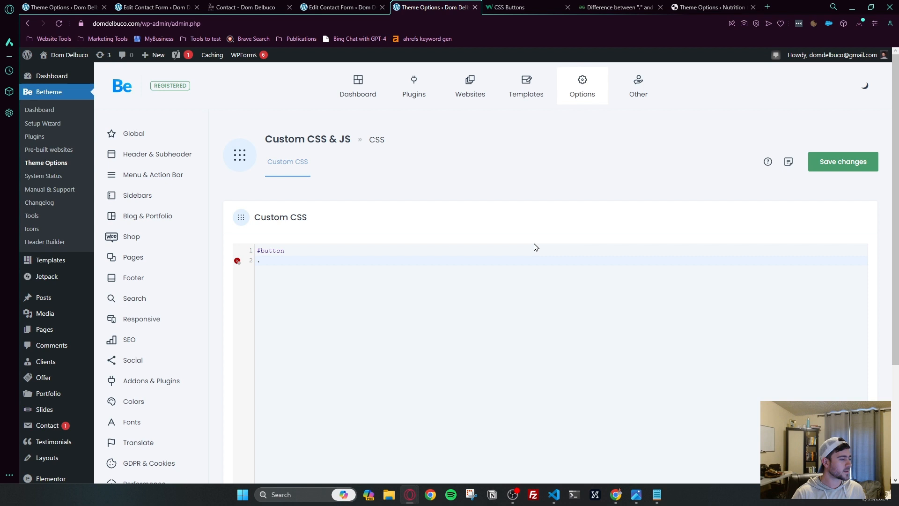
pyautogui.write('button')
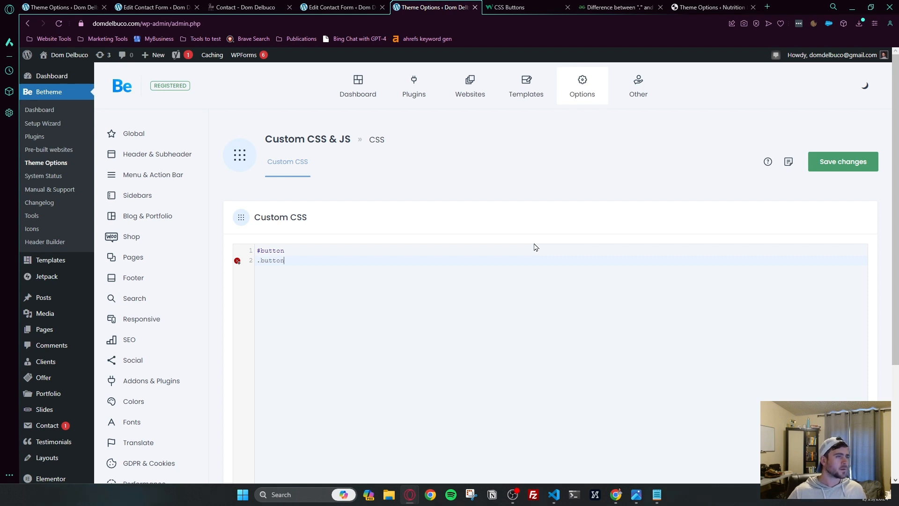
pyautogui.click(619, 7)
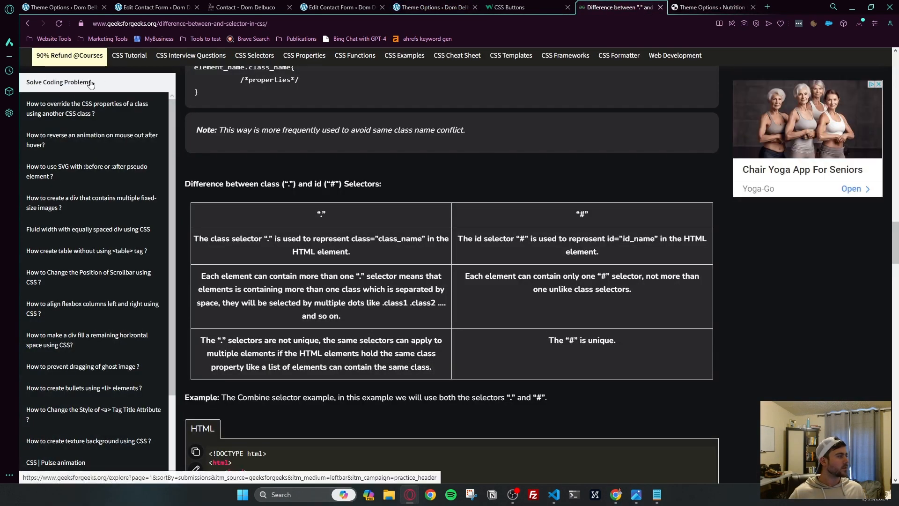
# Read the GeeksforGeeks class vs id comparison table, highlighting the id= and class= examples
pyautogui.click(179, 24)
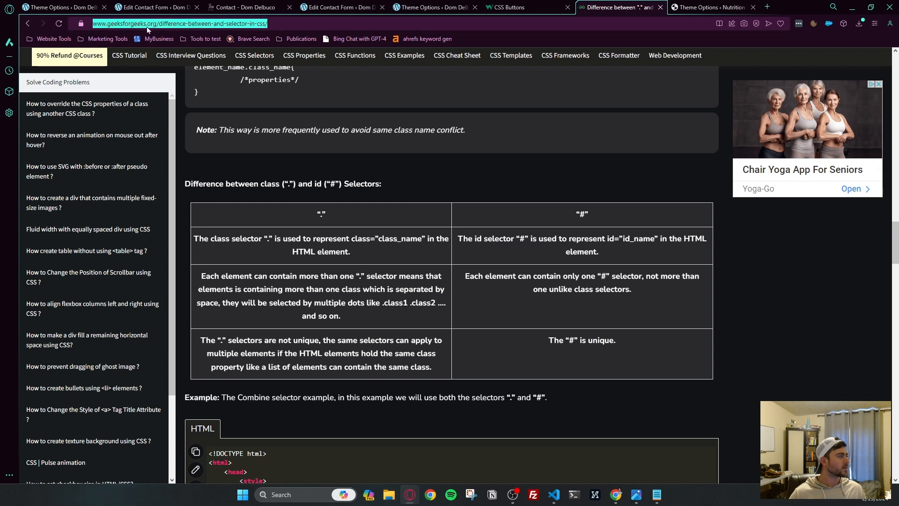
pyautogui.moveTo(610, 330)
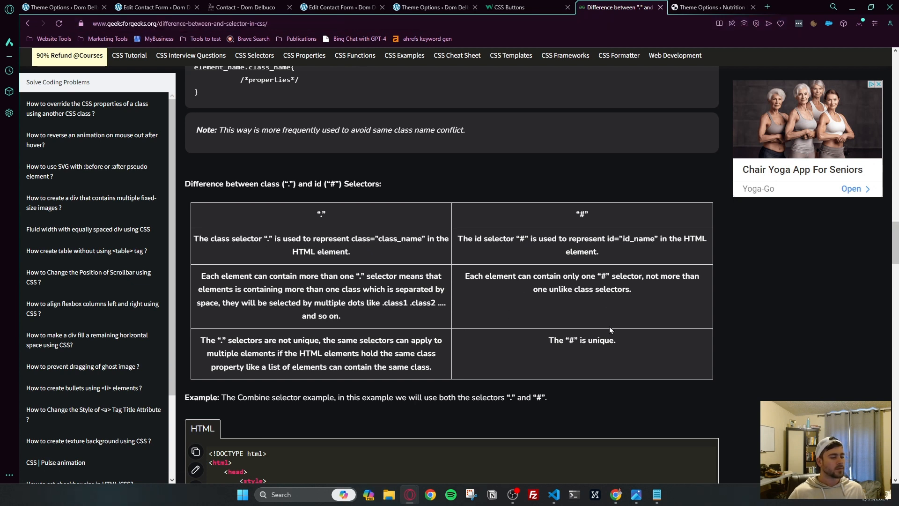
pyautogui.doubleClick(574, 340)
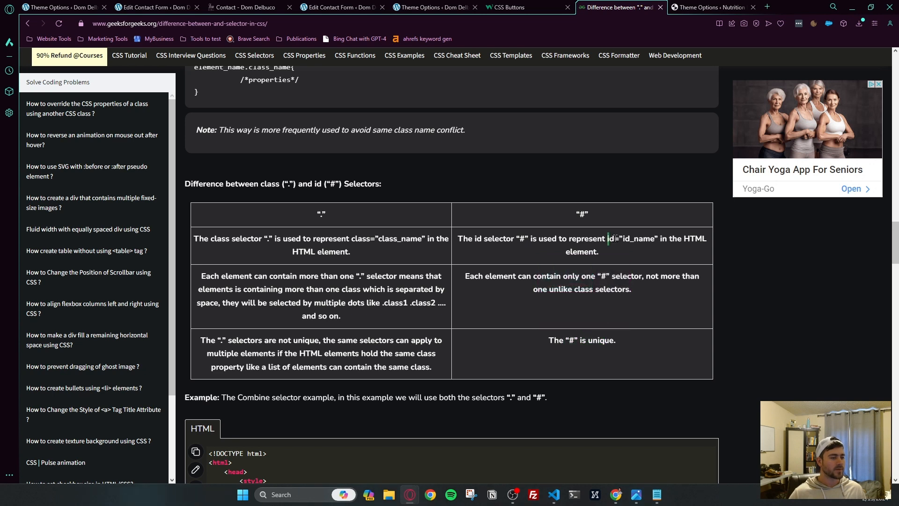
pyautogui.doubleClick(626, 238)
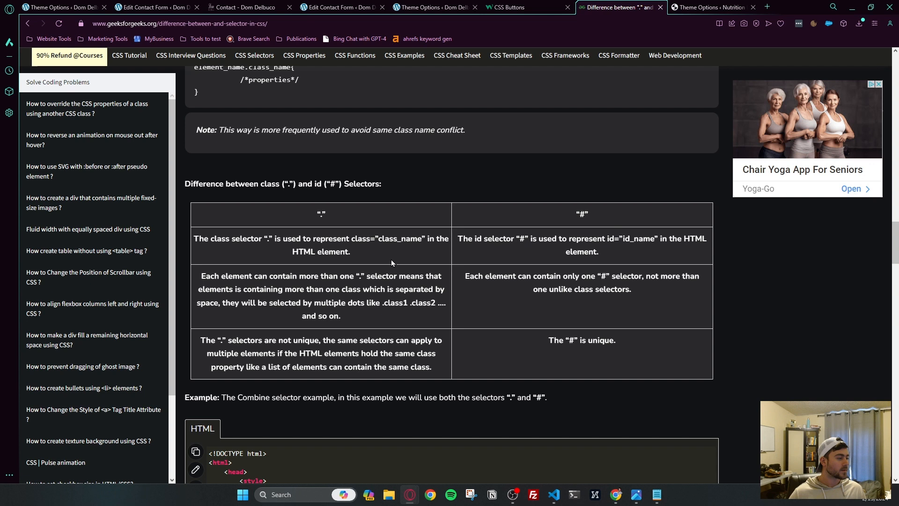
pyautogui.doubleClick(389, 238)
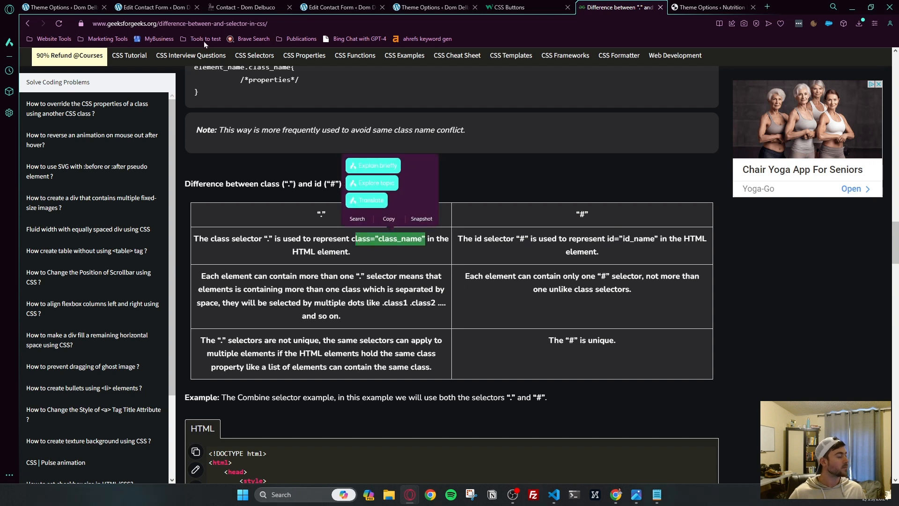
pyautogui.moveTo(344, 355)
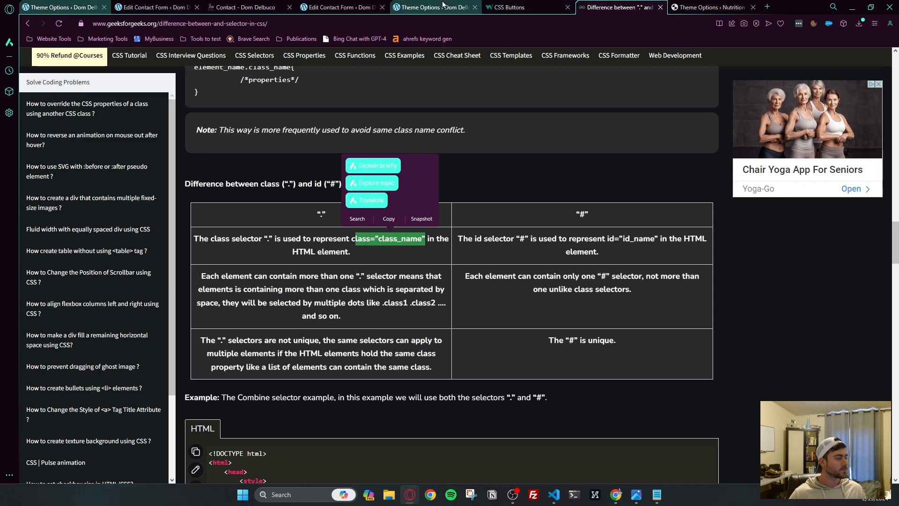
# Replace the .button line with '#button { color: white; background-color: black; }' and save changes
pyautogui.click(433, 7)
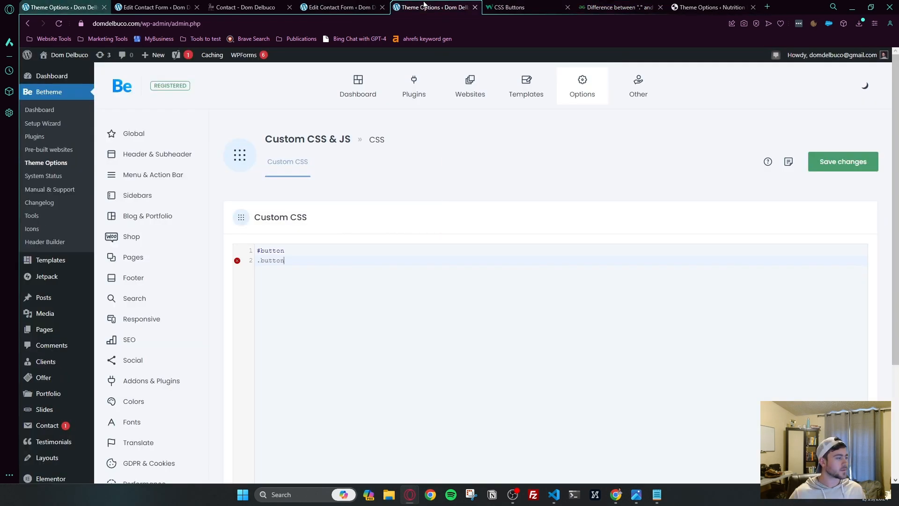
pyautogui.doubleClick(271, 261)
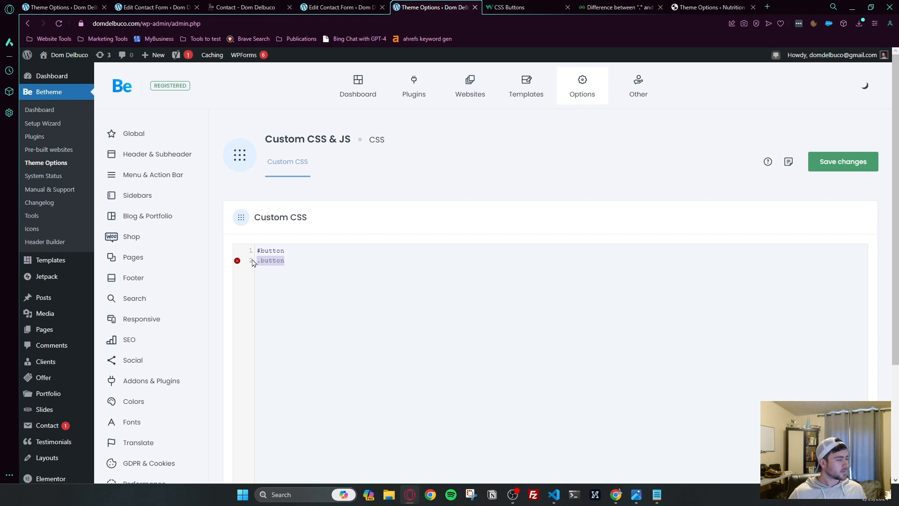
pyautogui.press('Backspace')
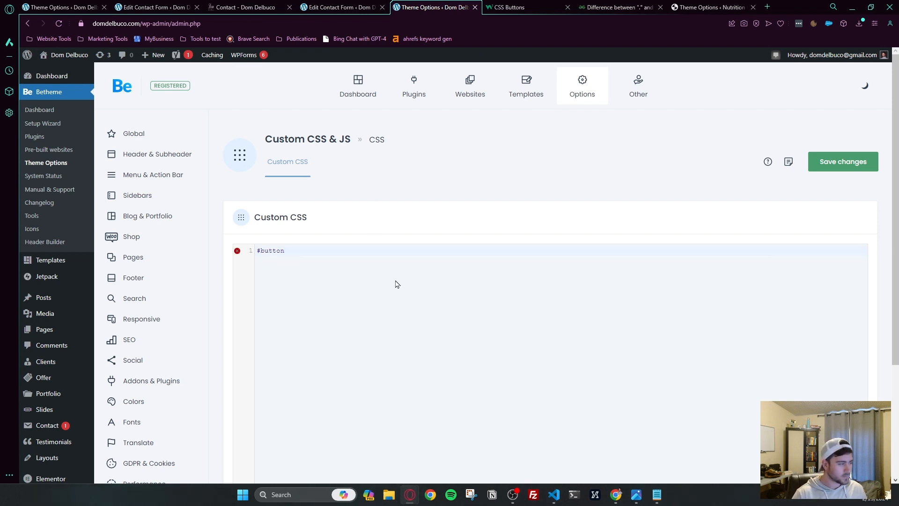
pyautogui.write('{')
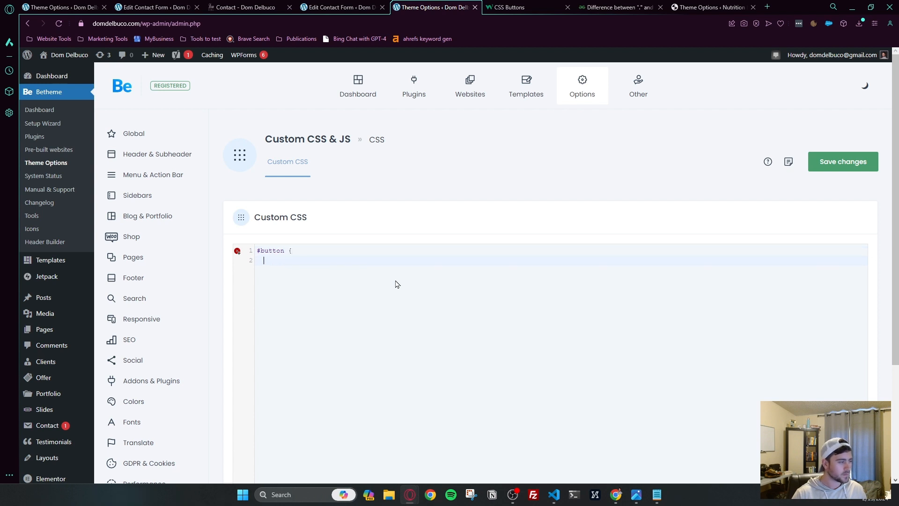
pyautogui.write('c')
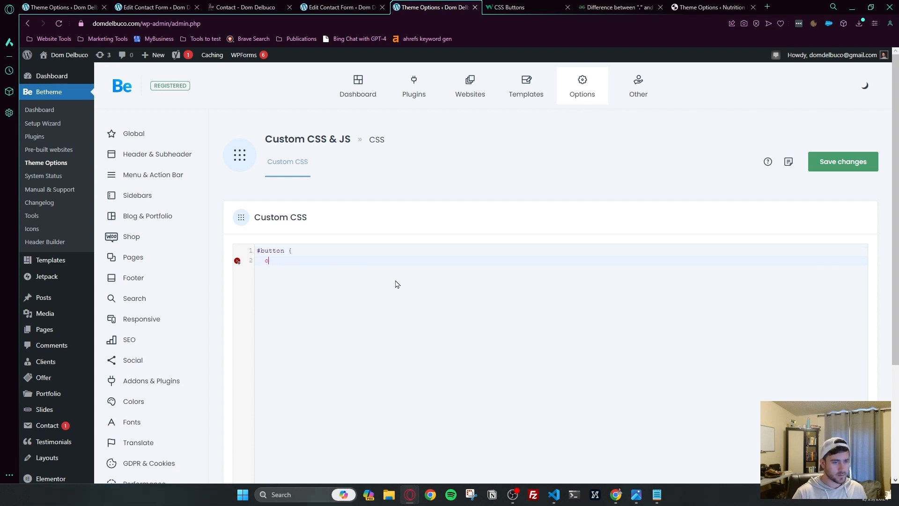
pyautogui.write('color')
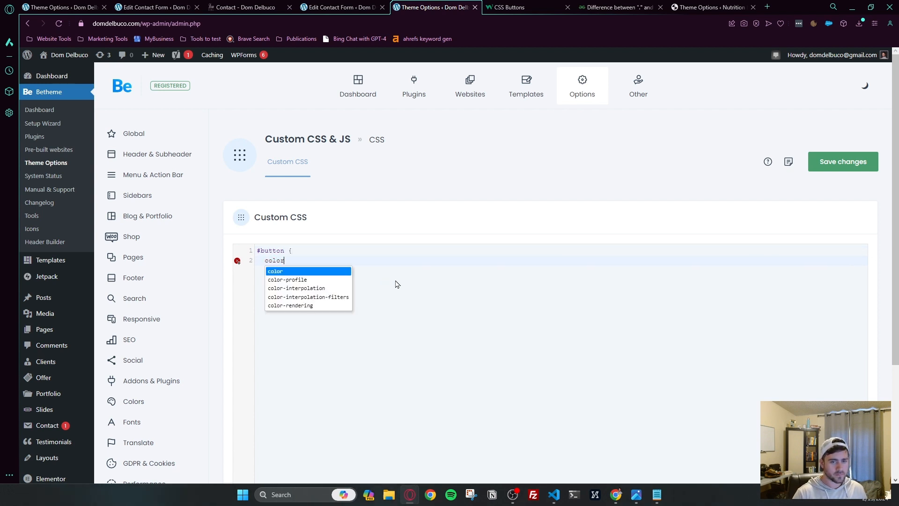
pyautogui.write(': white;')
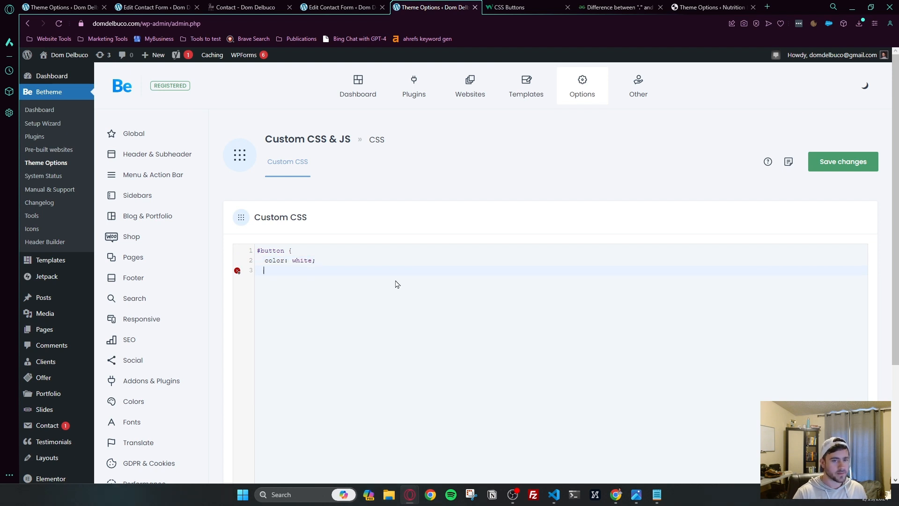
pyautogui.write('background-color')
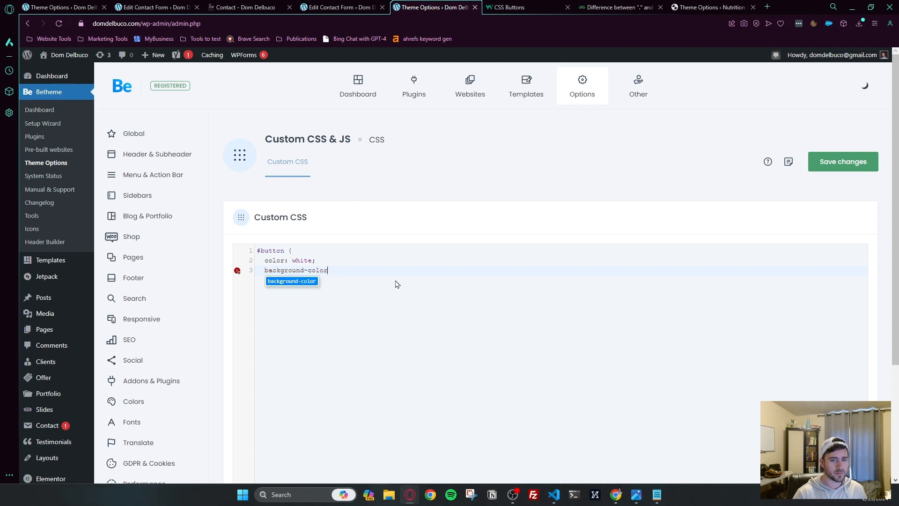
pyautogui.write(': black;')
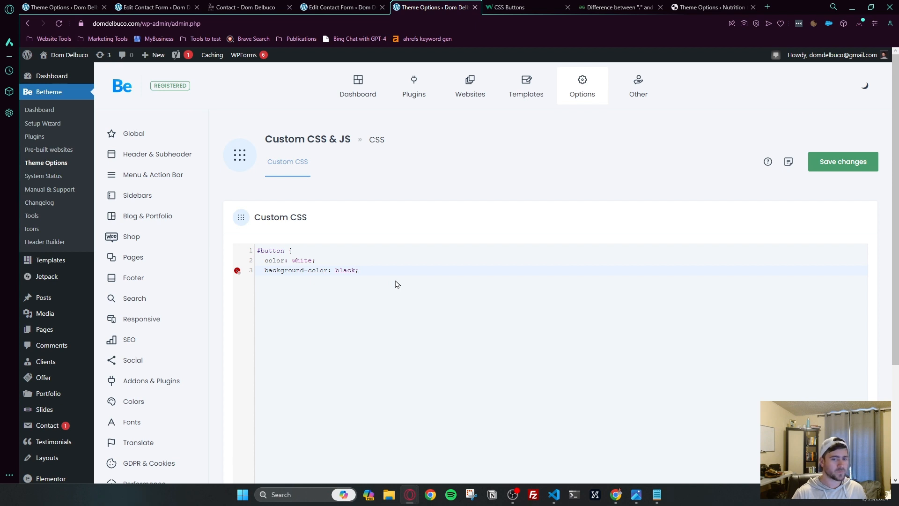
pyautogui.write('}')
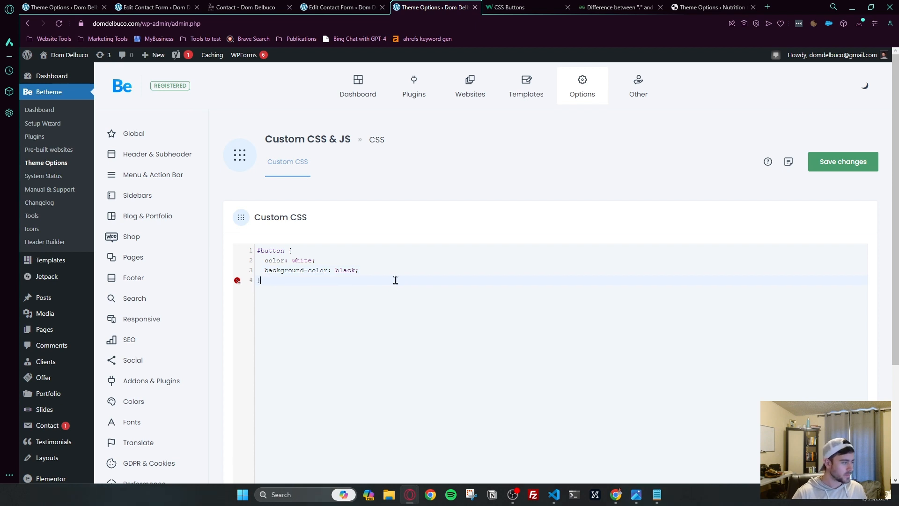
pyautogui.click(843, 161)
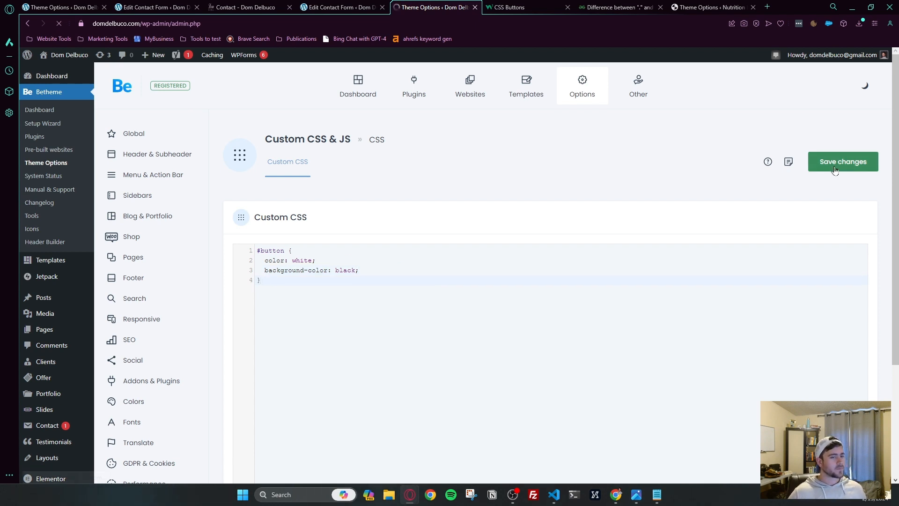
# Save the contact form again from the Edit Contact Form tab
pyautogui.click(340, 7)
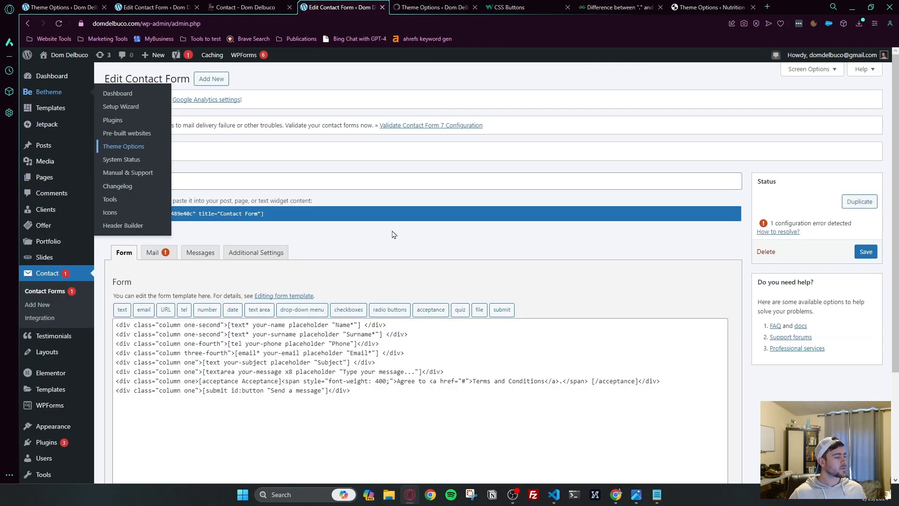
pyautogui.click(115, 434)
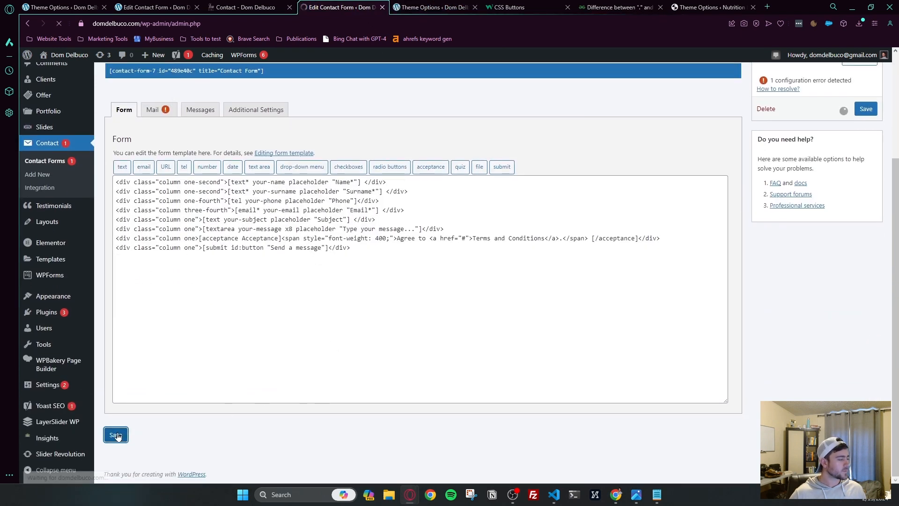
pyautogui.click(248, 7)
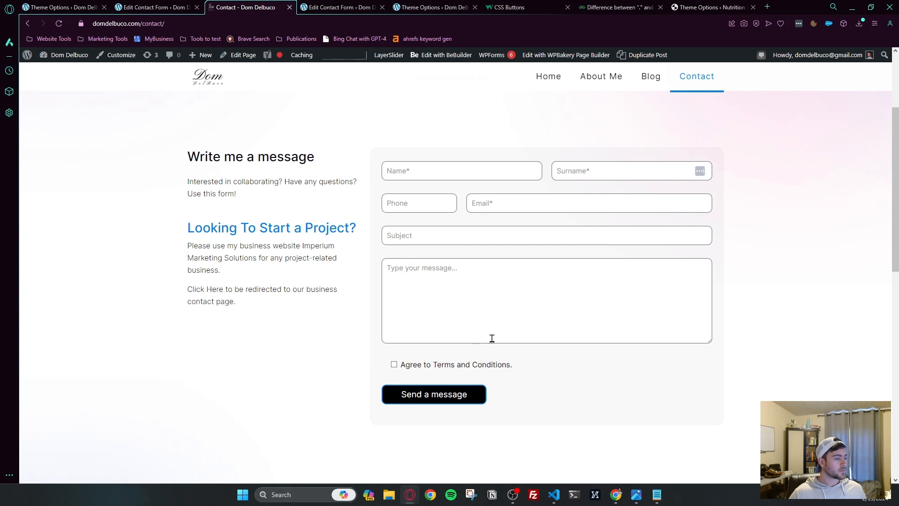
# Check the white-on-black Send a message button on the live Contact page, clicking Subject and Email fields
pyautogui.click(544, 235)
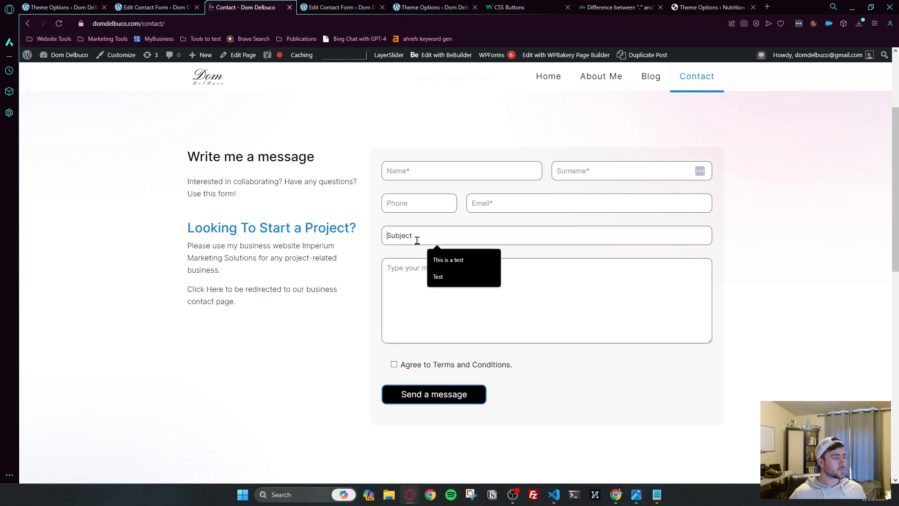
pyautogui.click(585, 202)
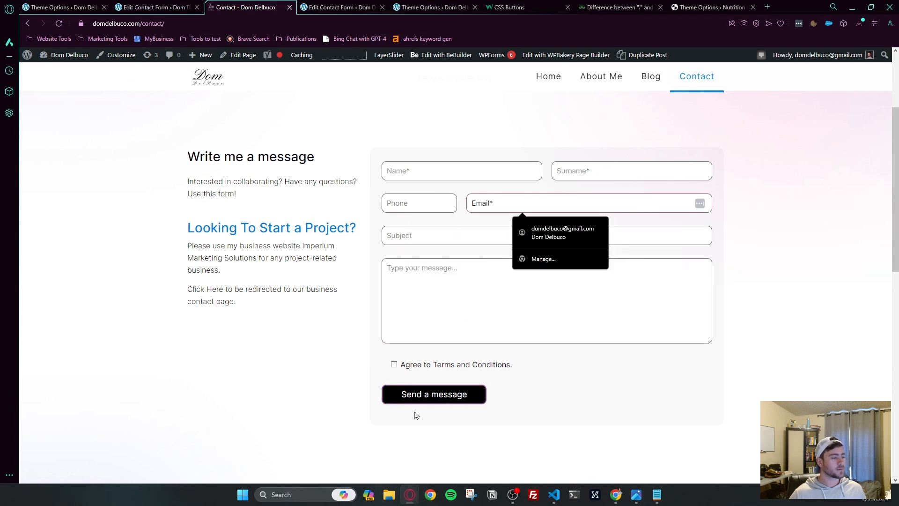
pyautogui.moveTo(565, 15)
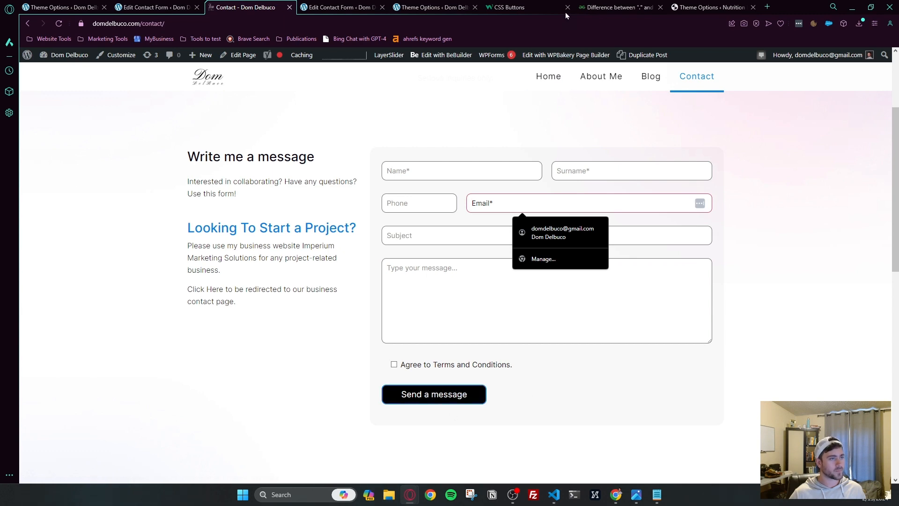
pyautogui.click(509, 7)
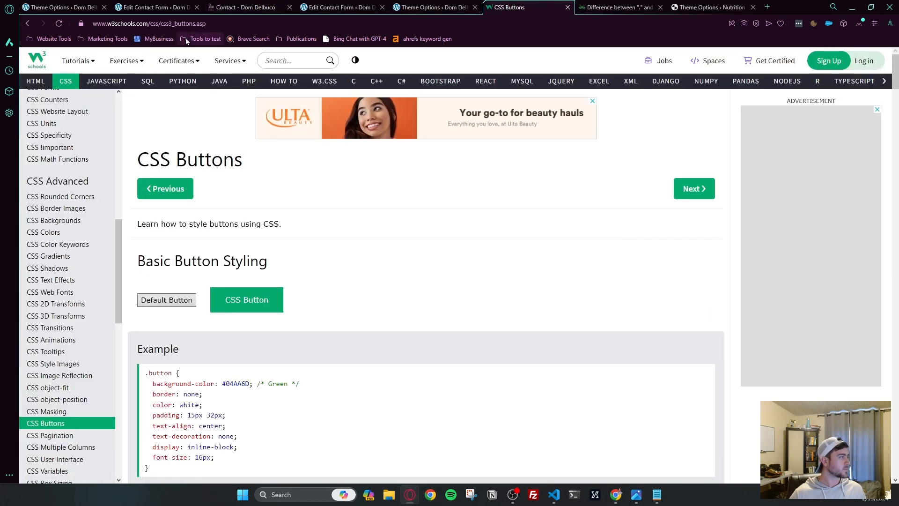
# Open the W3Schools Tryit editor for the basic button styling example
pyautogui.scroll(-3)
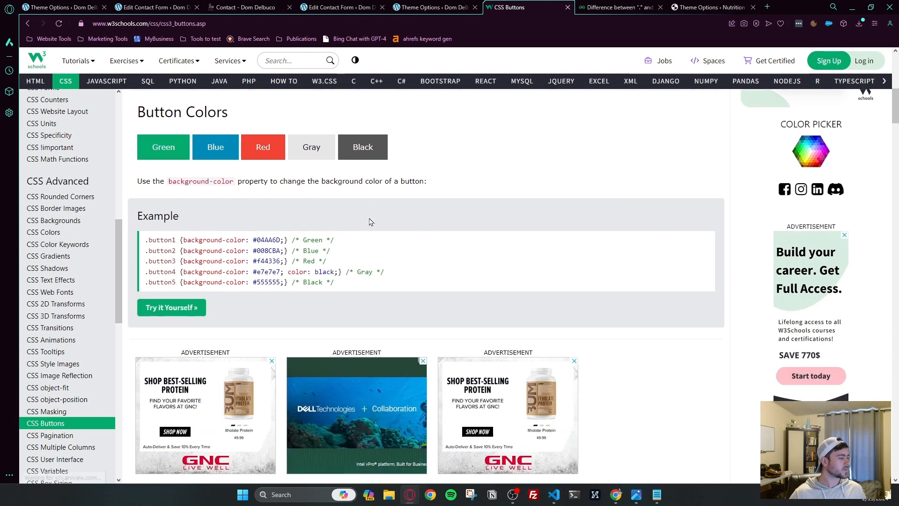
pyautogui.scroll(3)
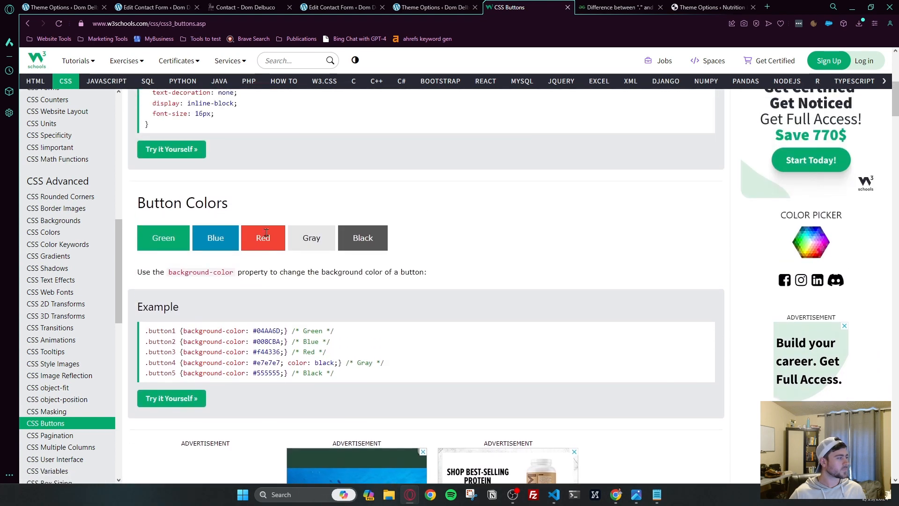
pyautogui.scroll(3)
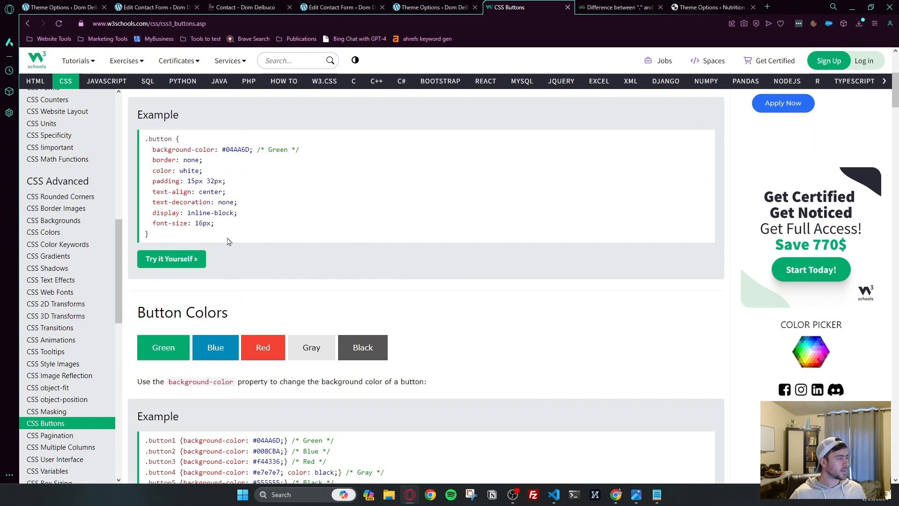
pyautogui.click(171, 258)
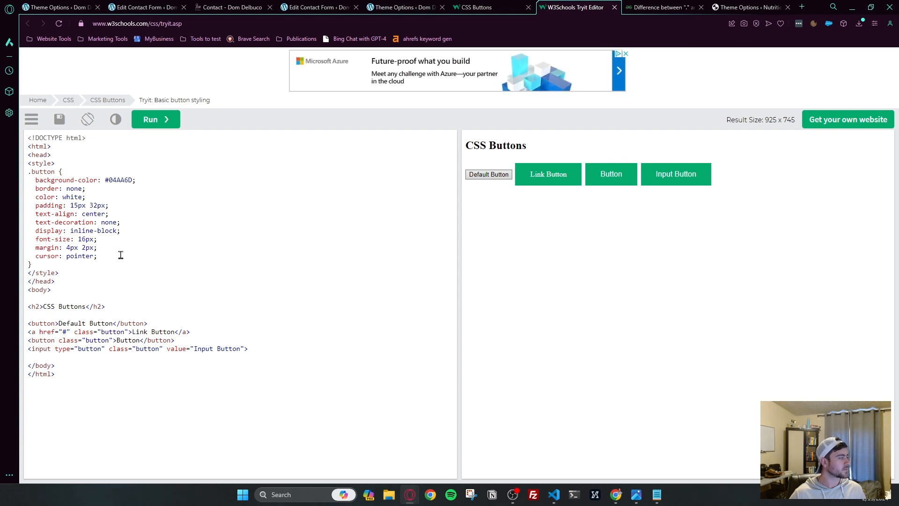
pyautogui.moveTo(524, 178)
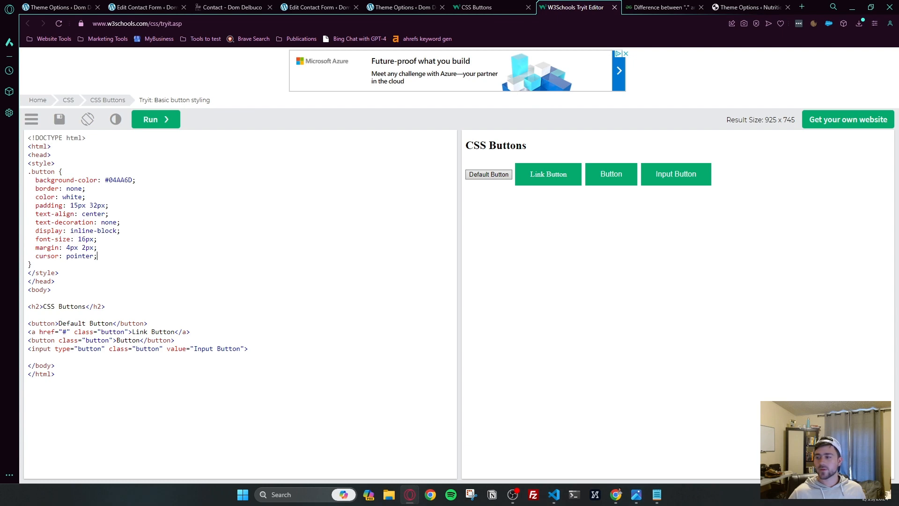
pyautogui.moveTo(580, 141)
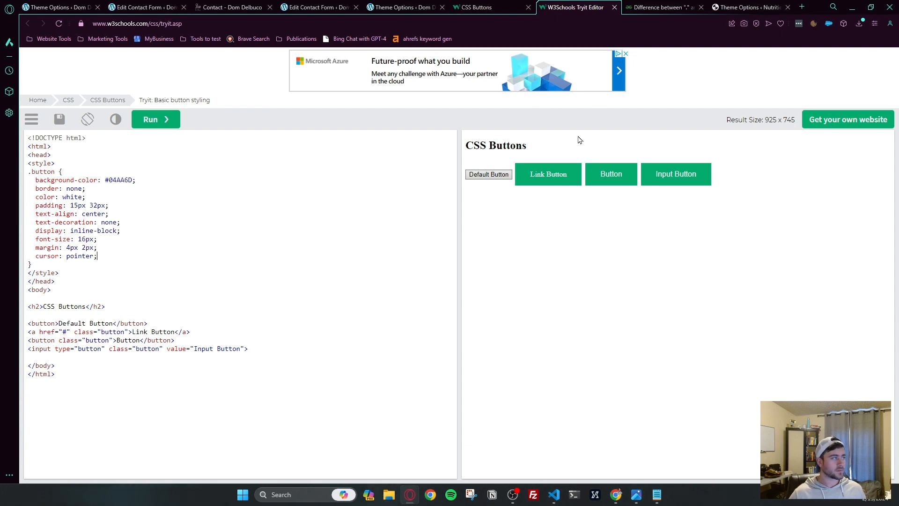